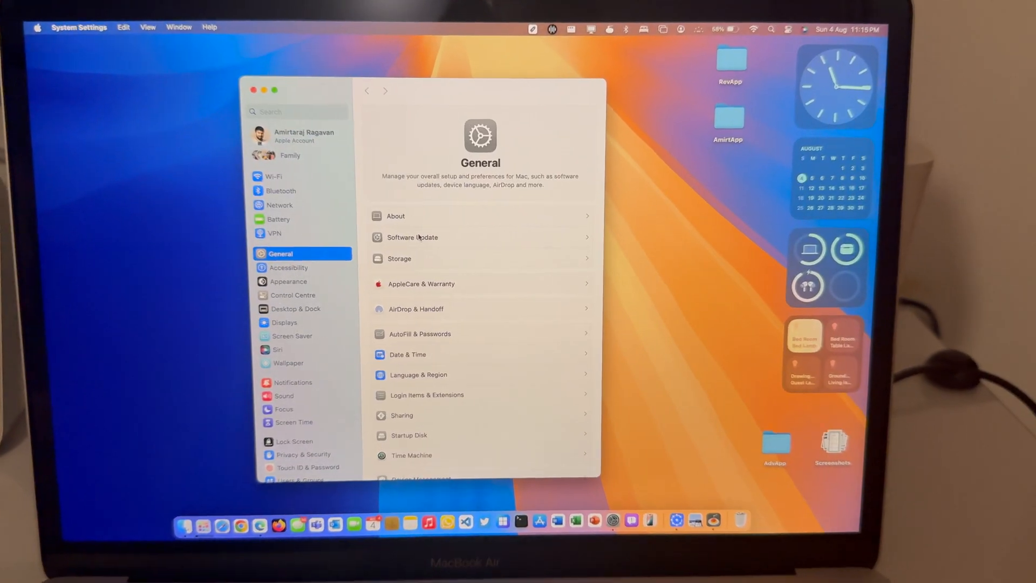
In Software Update, set Beta Updates to macOS Sequoia 15.1 Developer Beta
click(411, 237)
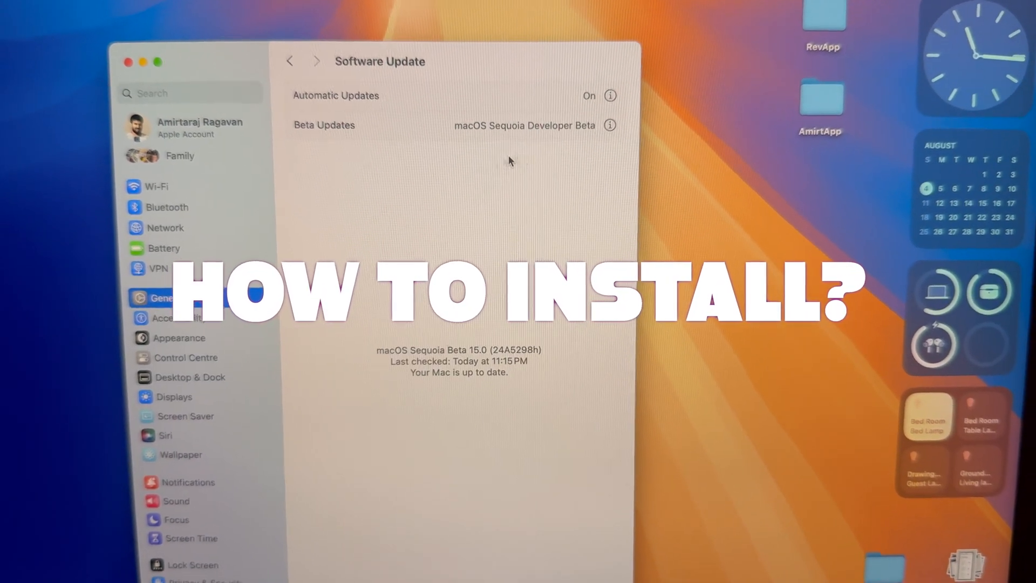
click(608, 124)
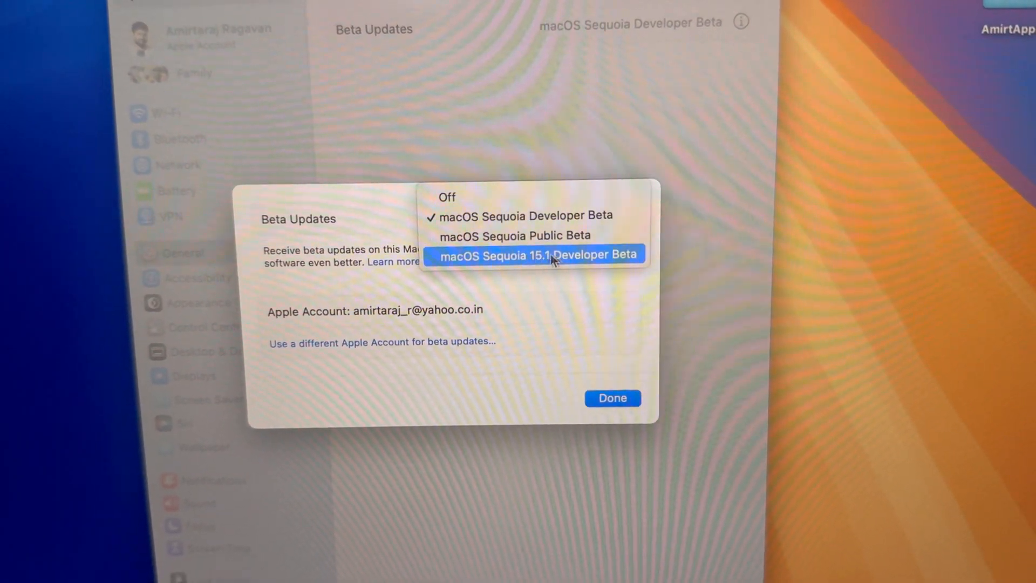
click(535, 255)
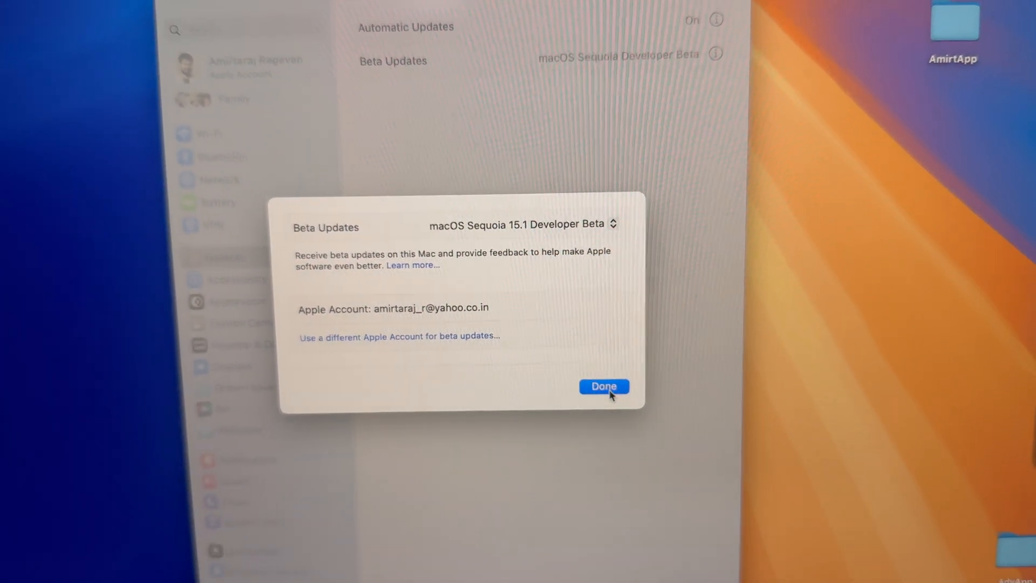
click(603, 386)
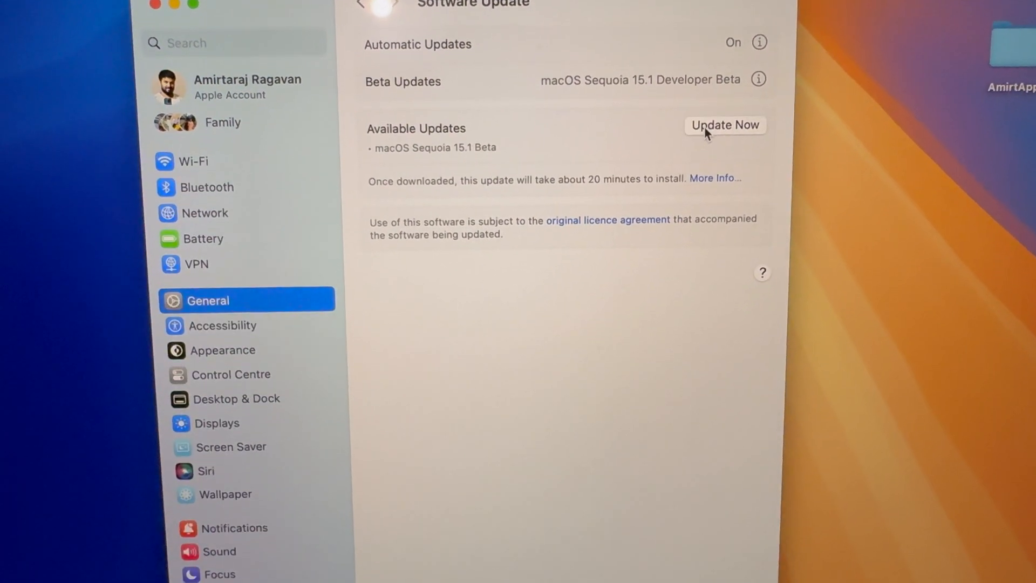
Install the macOS Sequoia 15.1 Beta, agreeing to the licence and authorising with the password
click(725, 125)
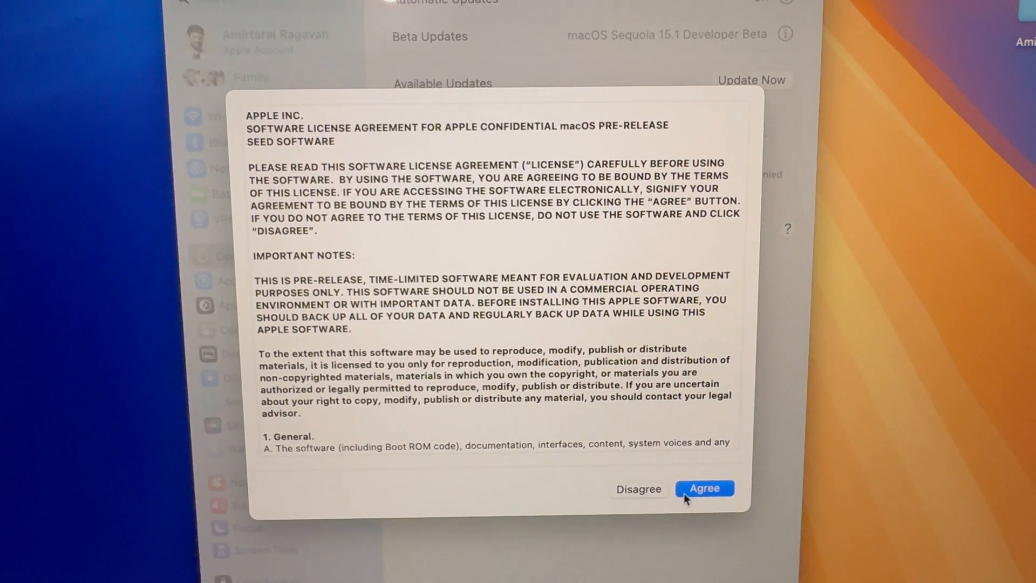
click(704, 489)
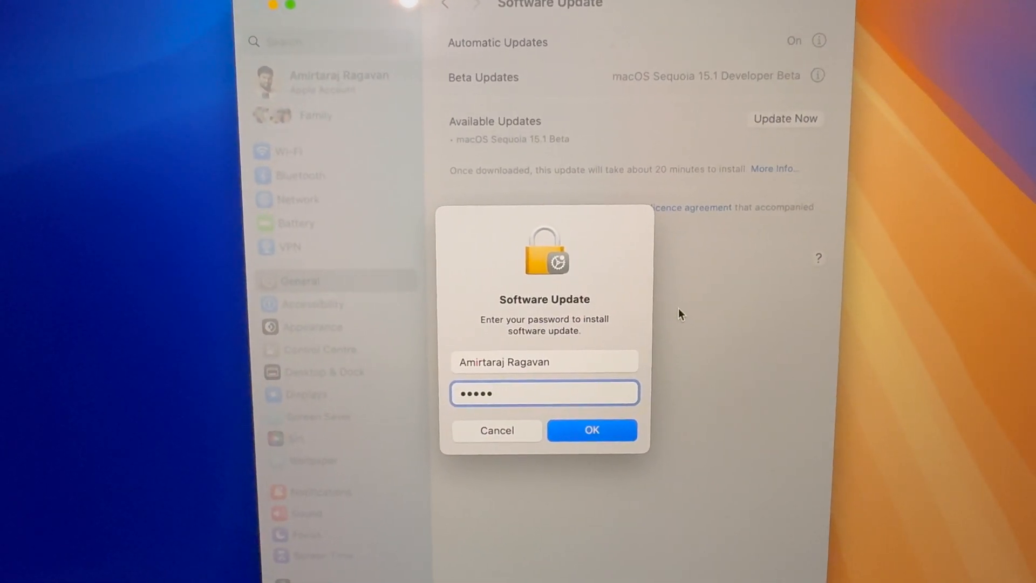
click(590, 430)
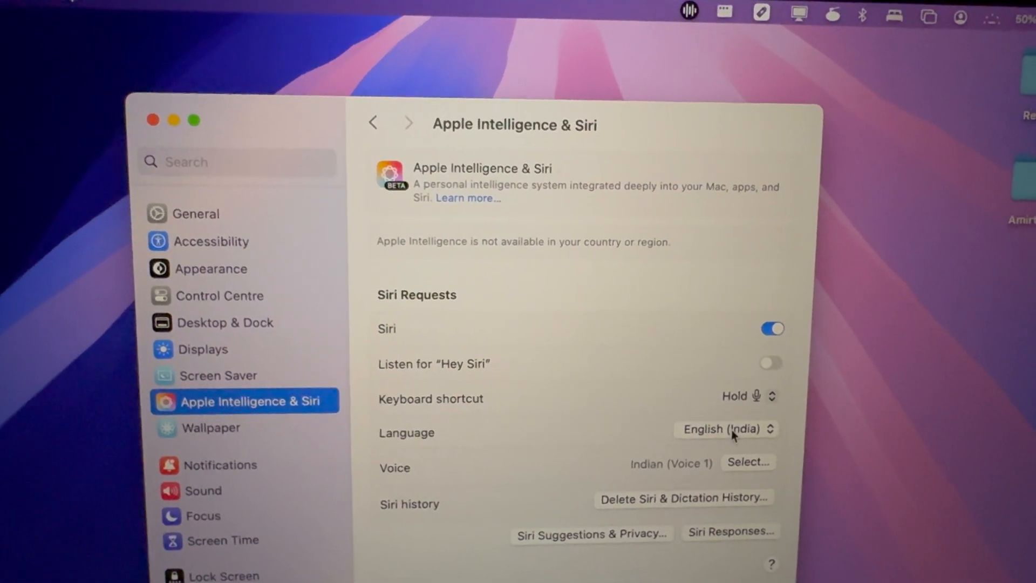
Set Siri's language to English (United States), giving the American (Voice 4) voice
click(725, 429)
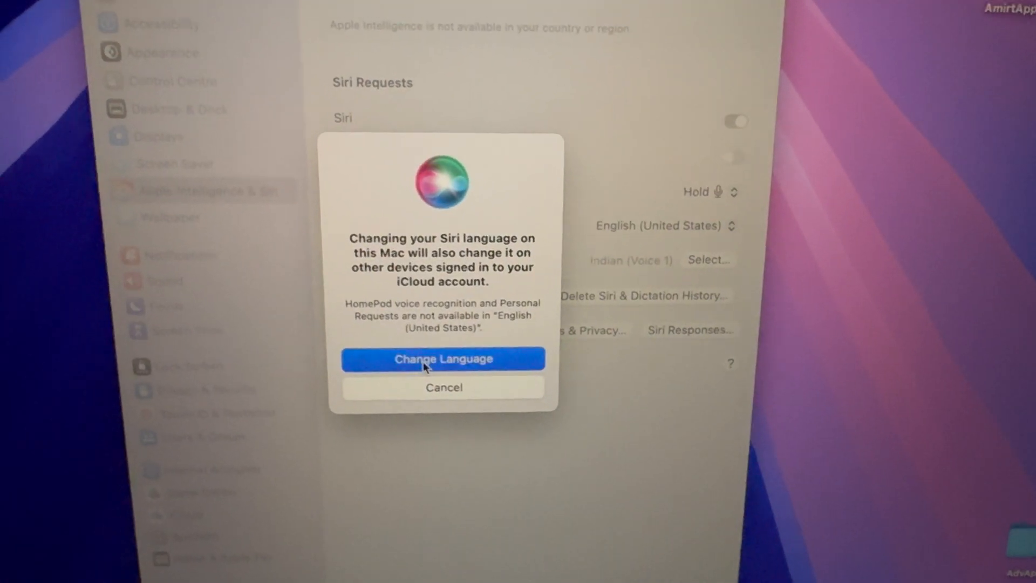
click(443, 359)
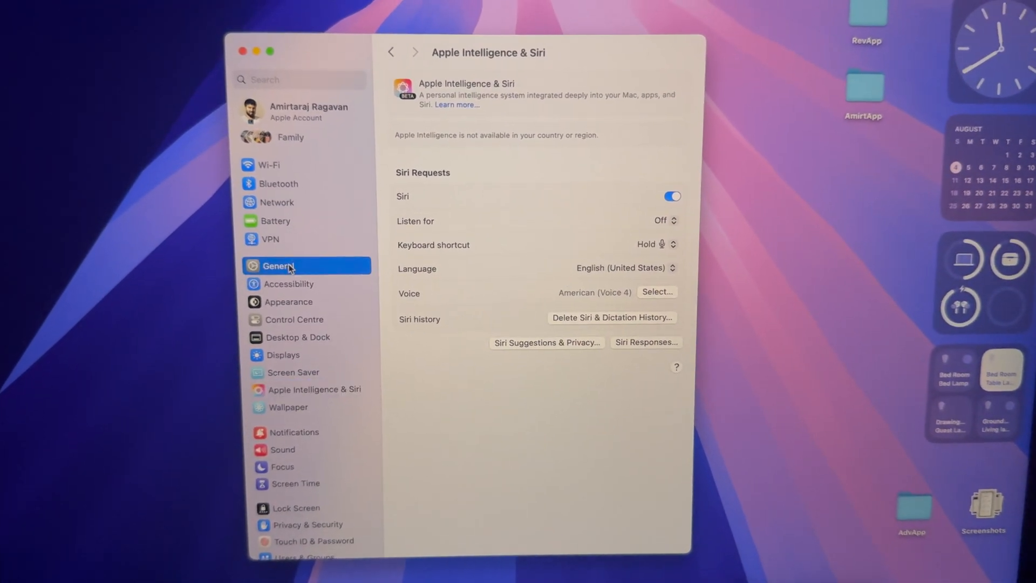
Set region to United States, make English (US) primary, and restart the Mac
click(279, 266)
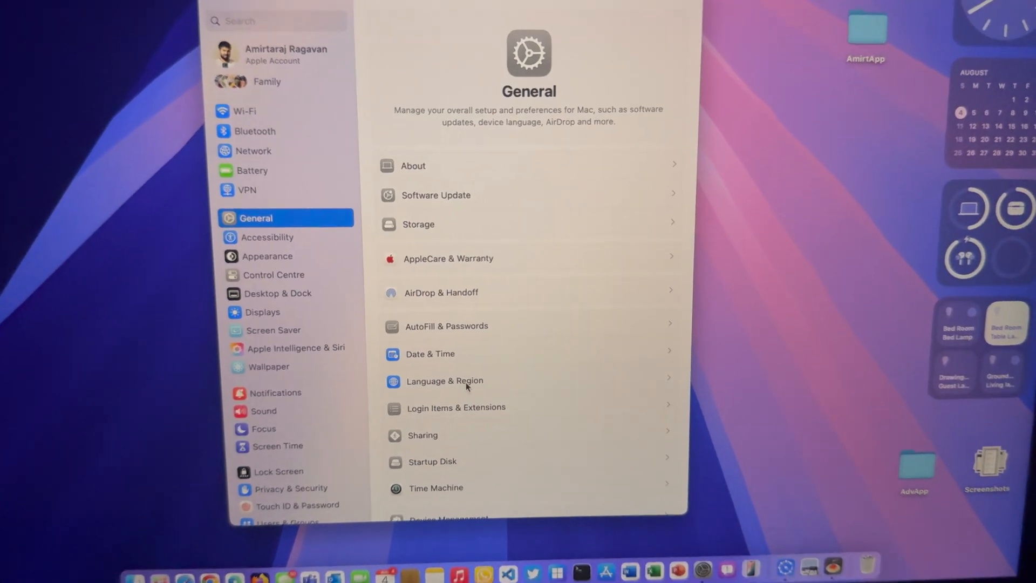
click(446, 381)
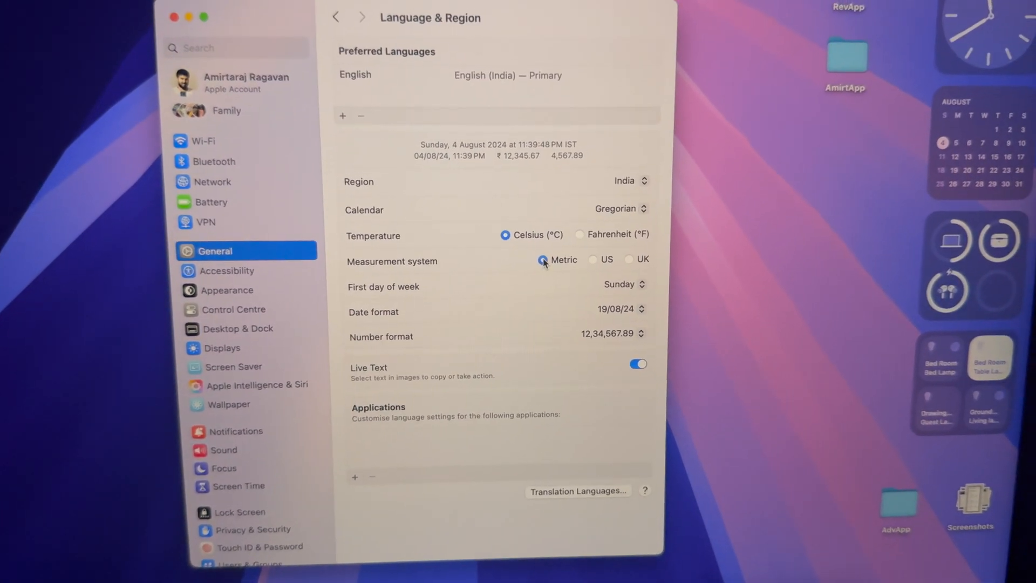
click(627, 182)
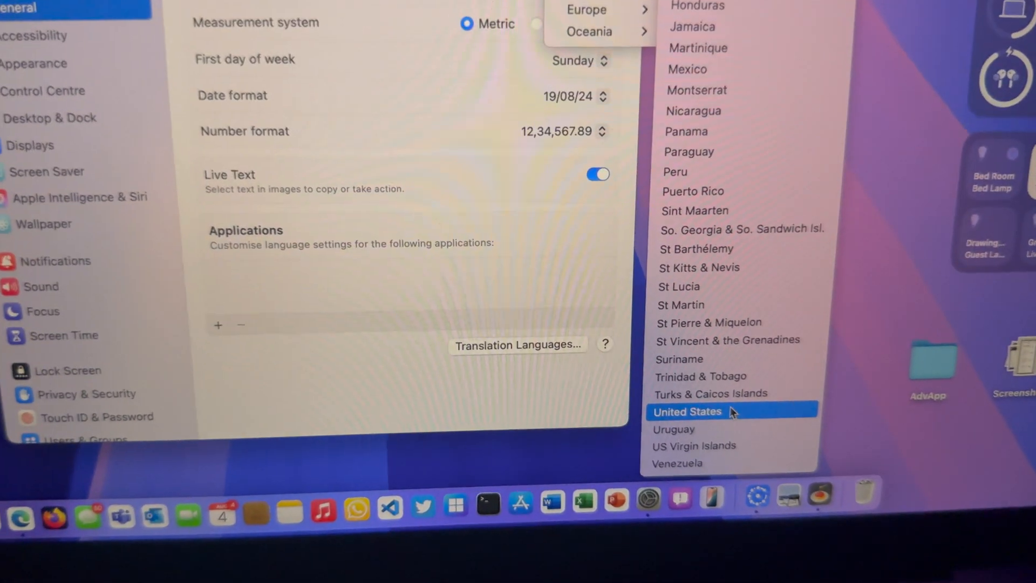
click(687, 412)
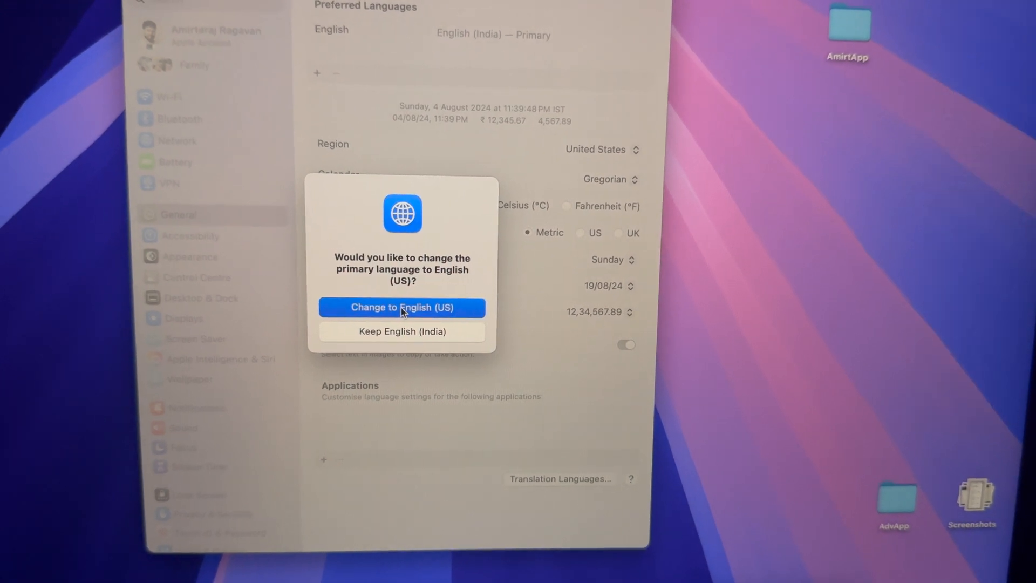
click(401, 307)
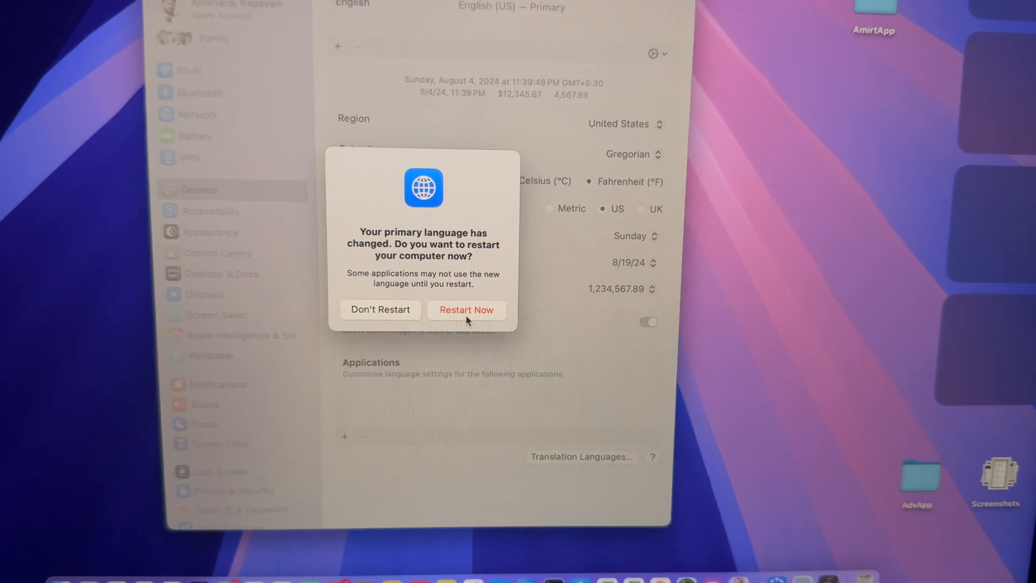
click(380, 310)
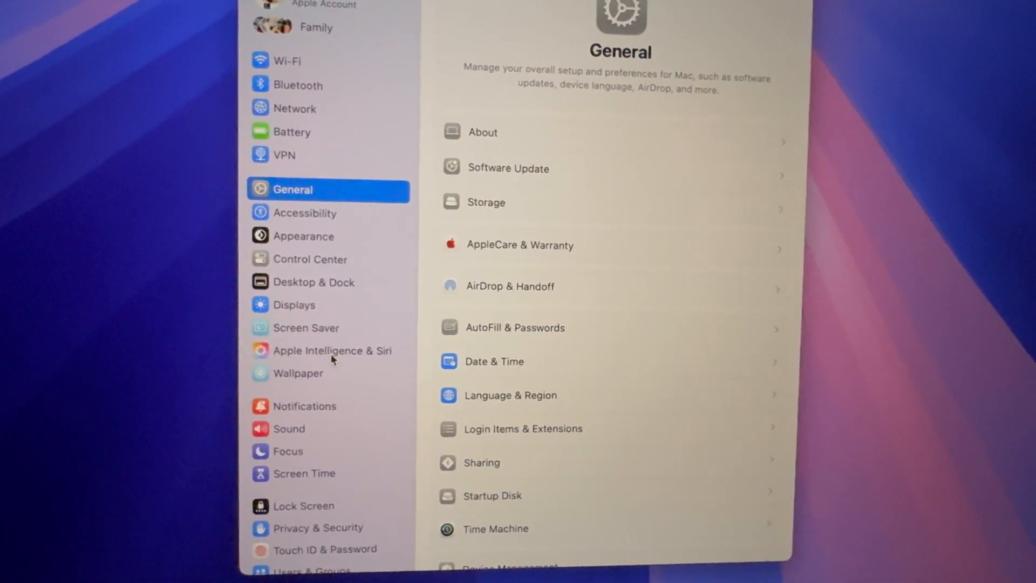
Open Apple Intelligence & Siri and scroll to check Apple Intelligence's Preparing status
click(331, 351)
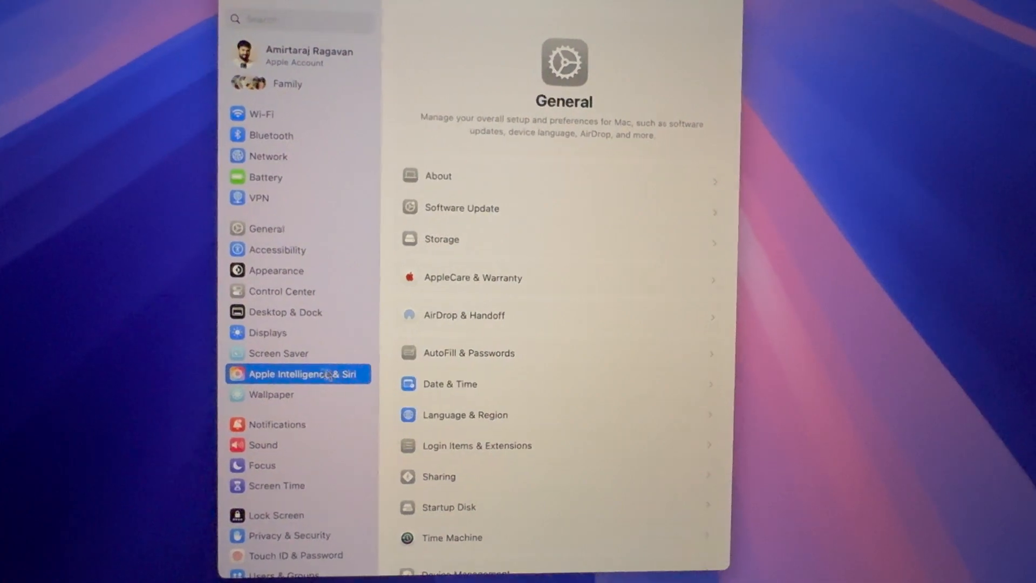
click(297, 374)
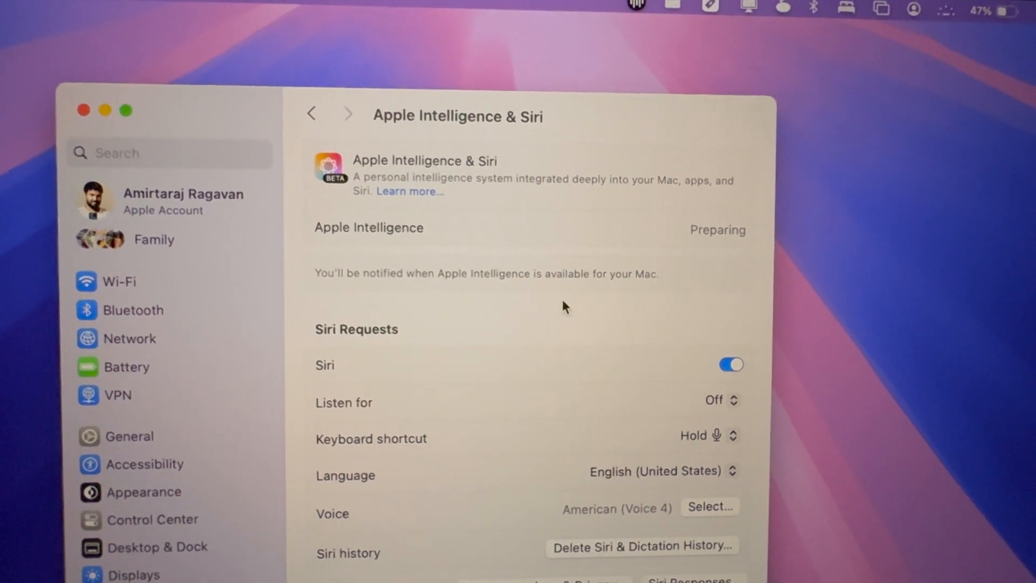
scroll(down, 3)
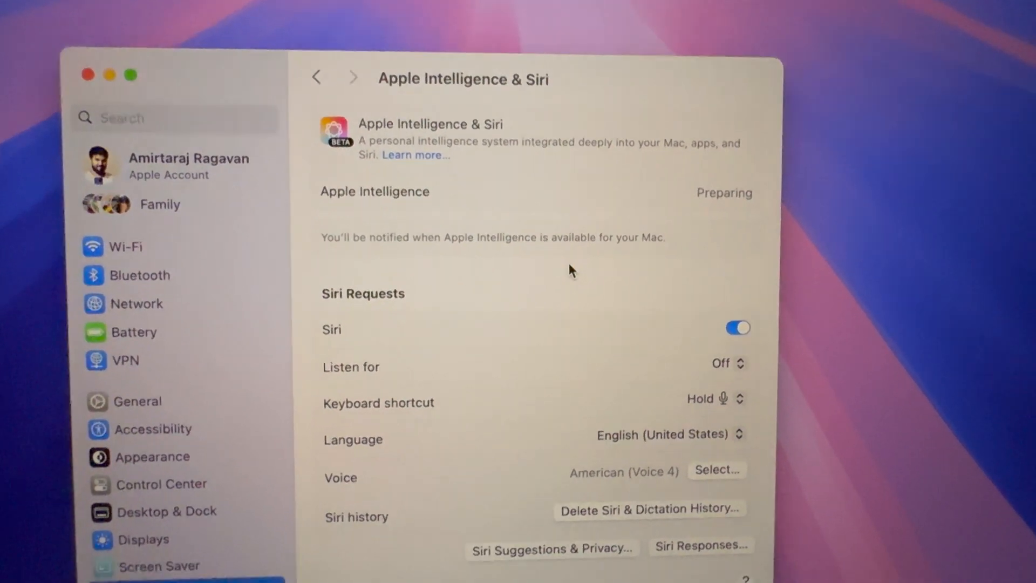
scroll(down, 3)
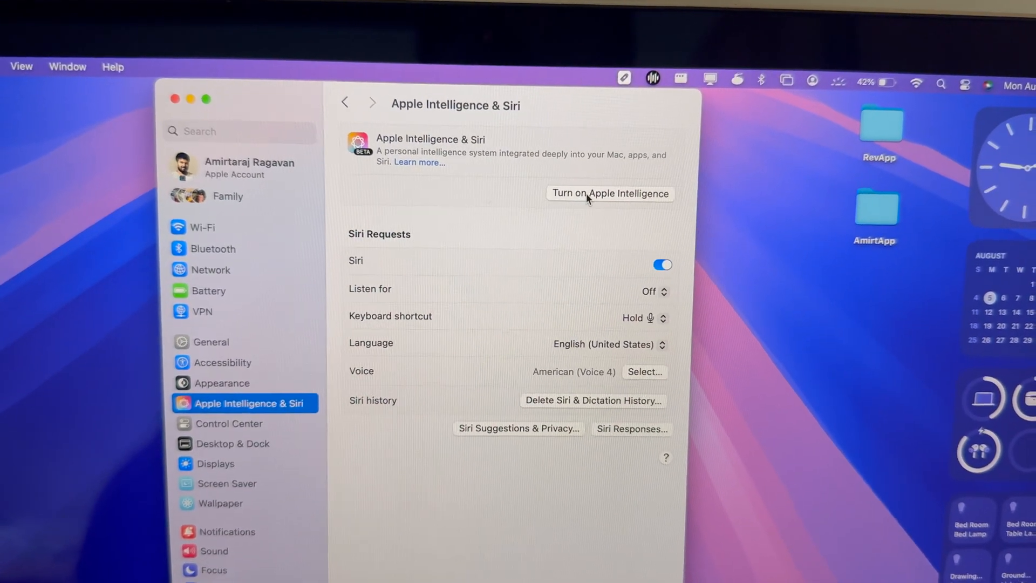
Turn on Apple Intelligence and continue through the Siri screens to Siri Is Ready
click(608, 194)
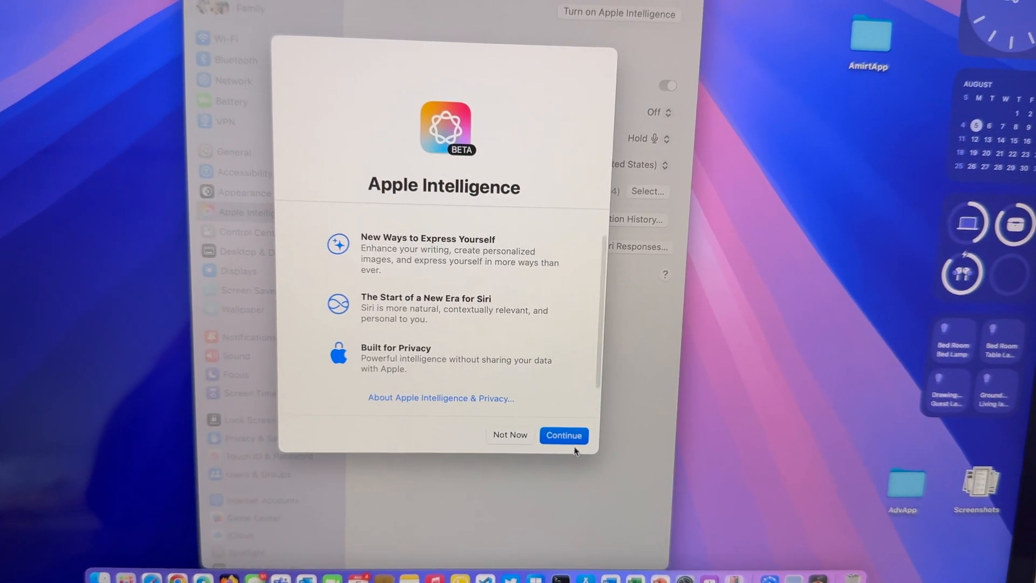
click(563, 435)
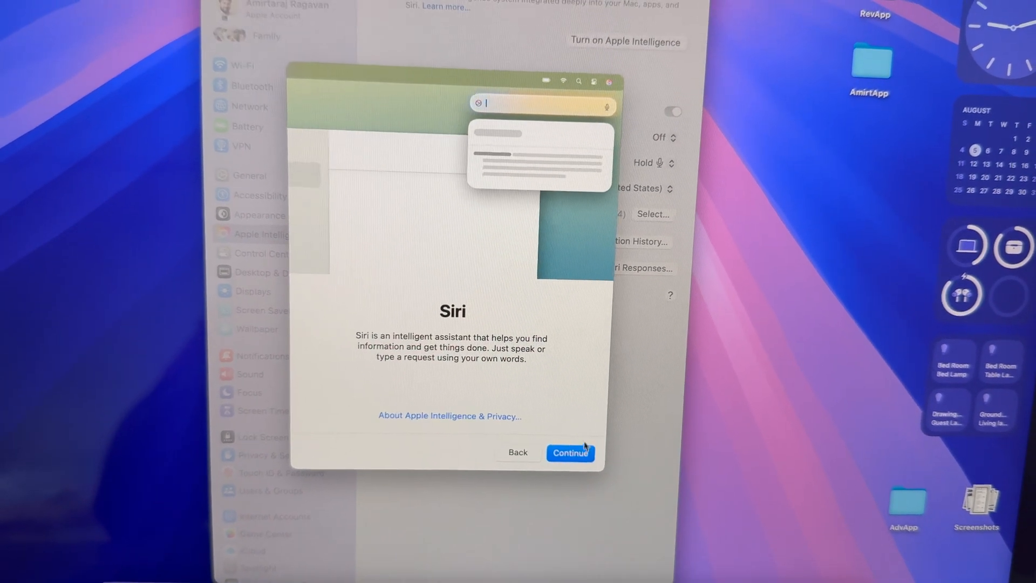
click(571, 453)
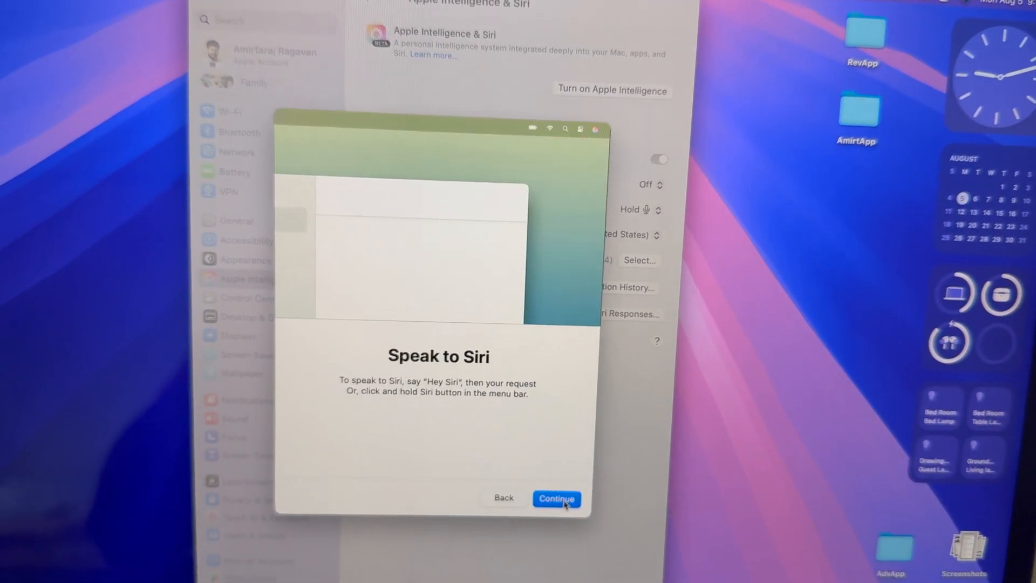
click(556, 498)
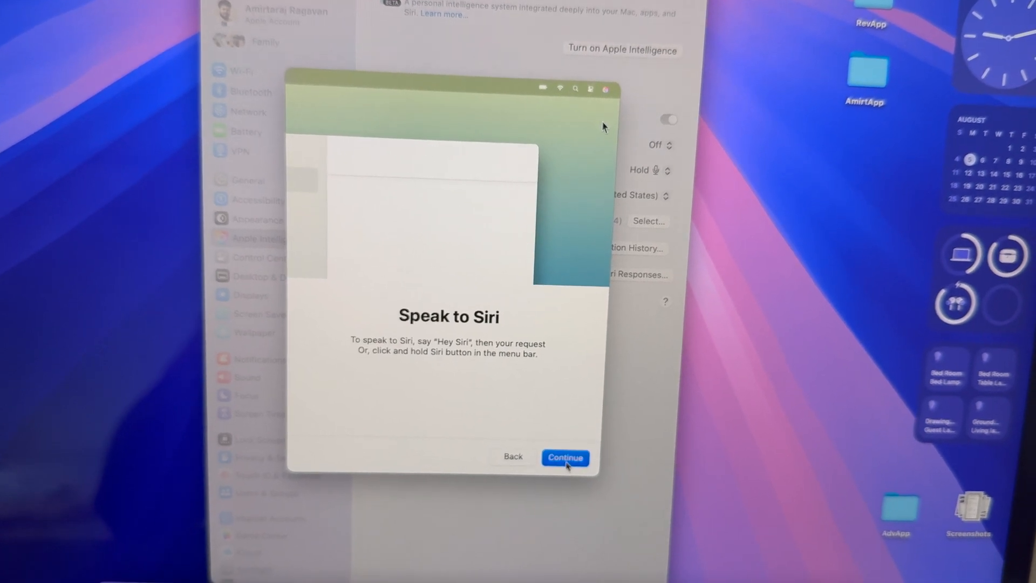
click(565, 457)
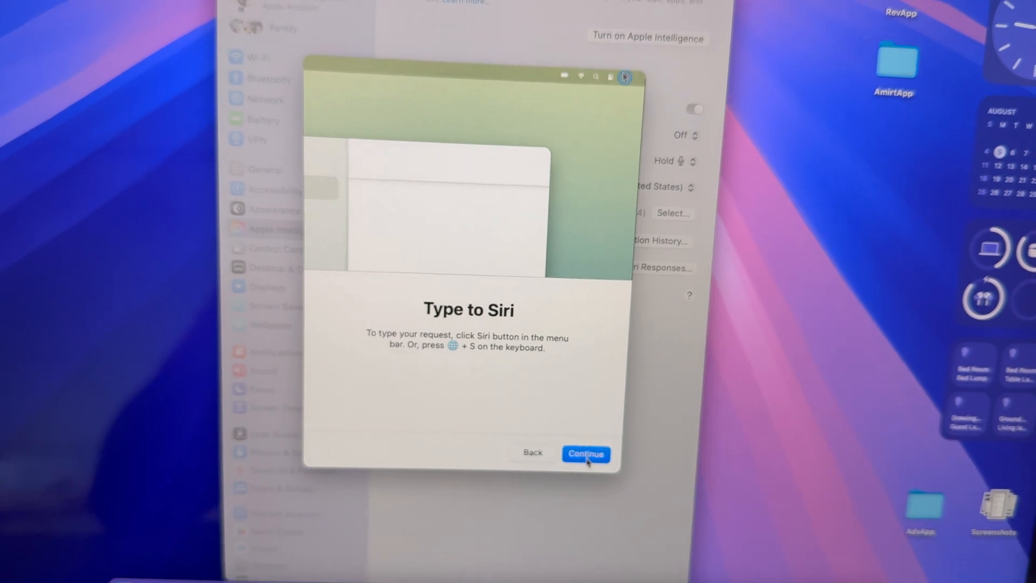
click(584, 454)
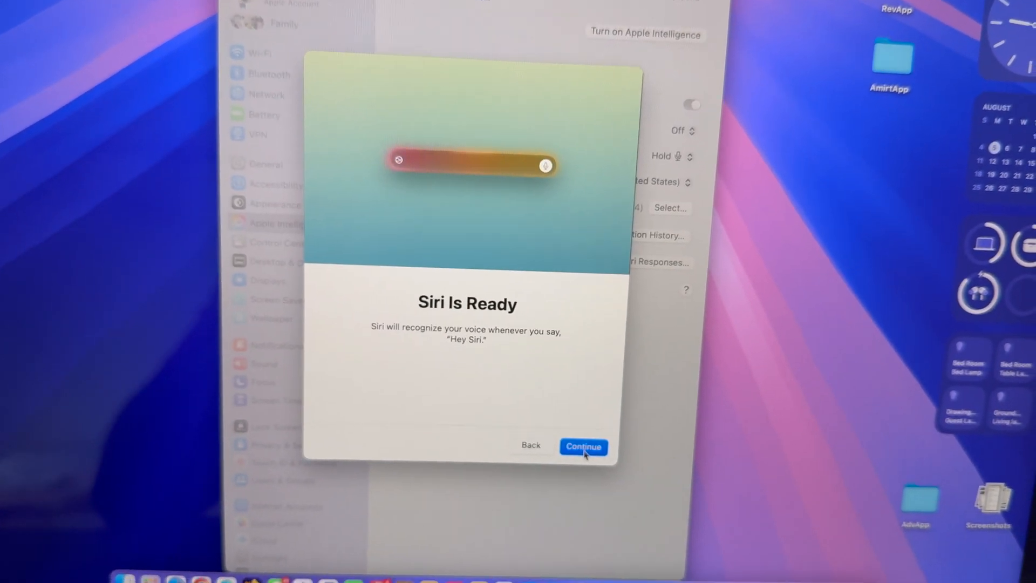
click(583, 447)
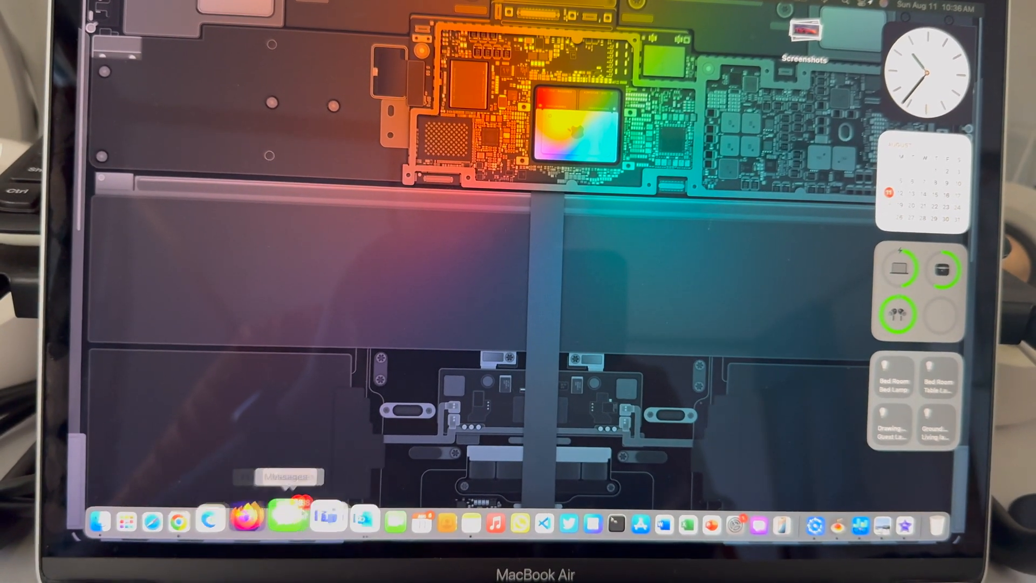
Open the birthday poem note and apply the Professional rewrite from Writing Tools
click(420, 515)
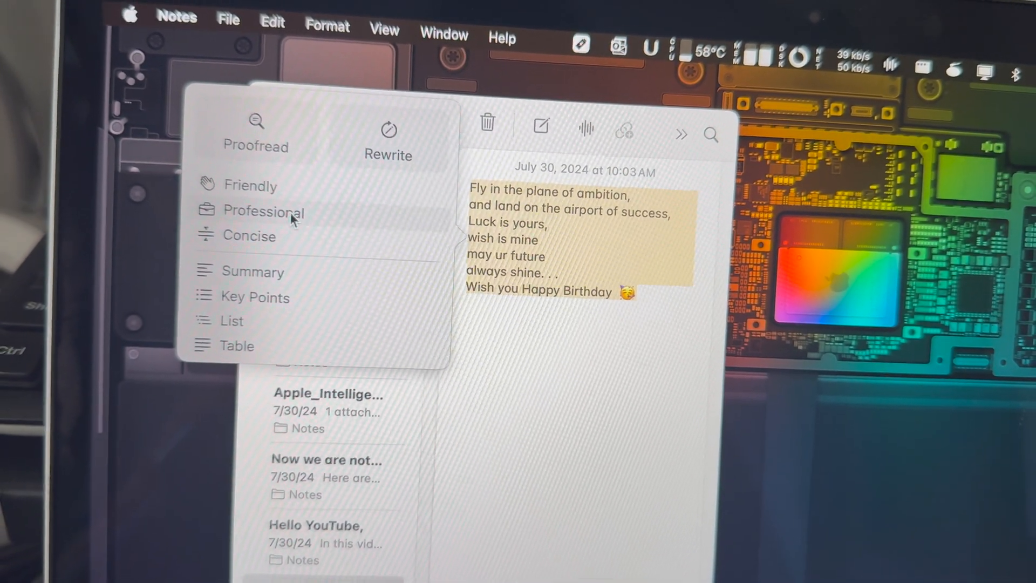
click(267, 211)
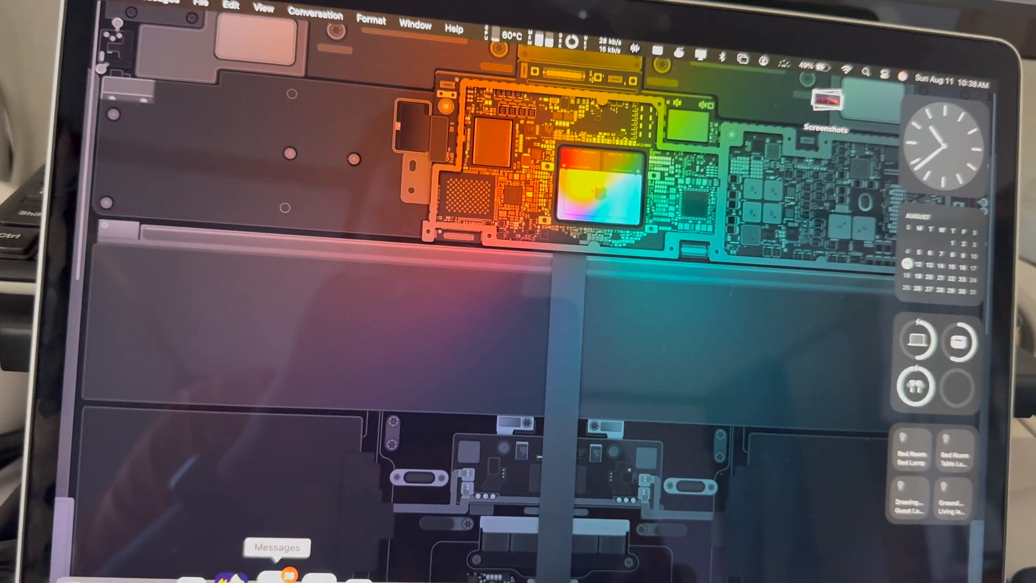
Proofread the Messages draft about features releasing one by one using Writing Tools
click(285, 574)
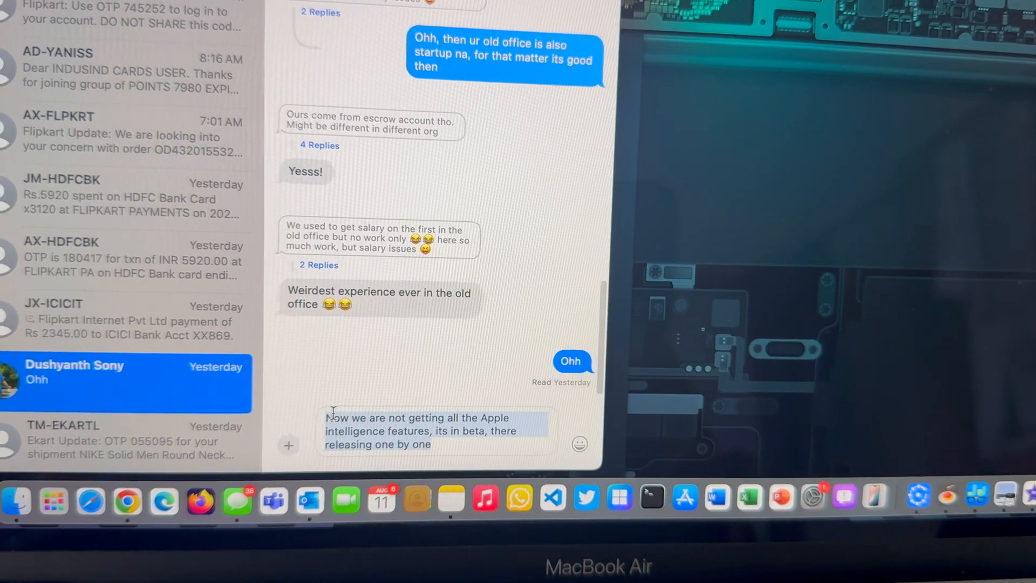
right_click(436, 431)
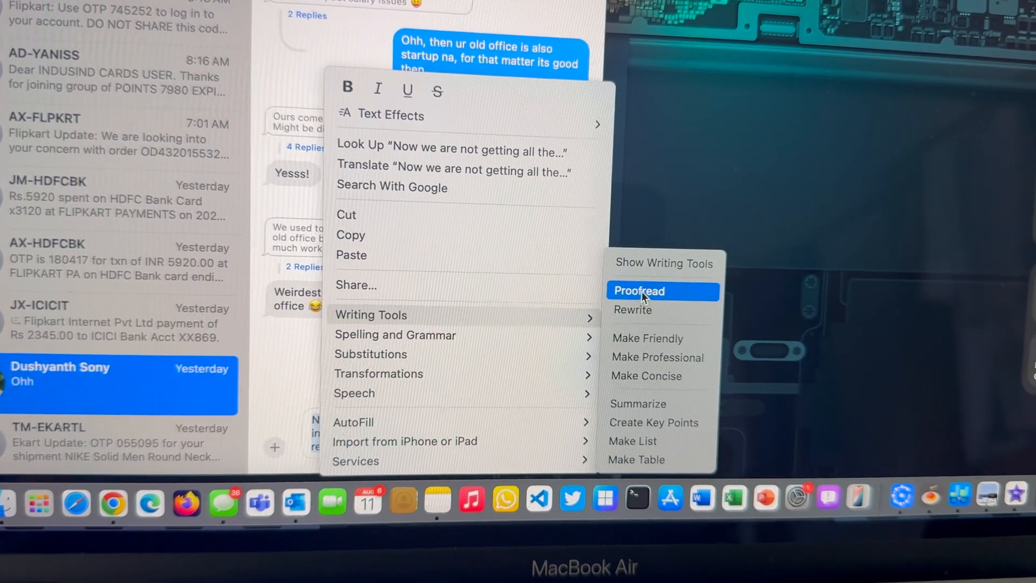
click(638, 291)
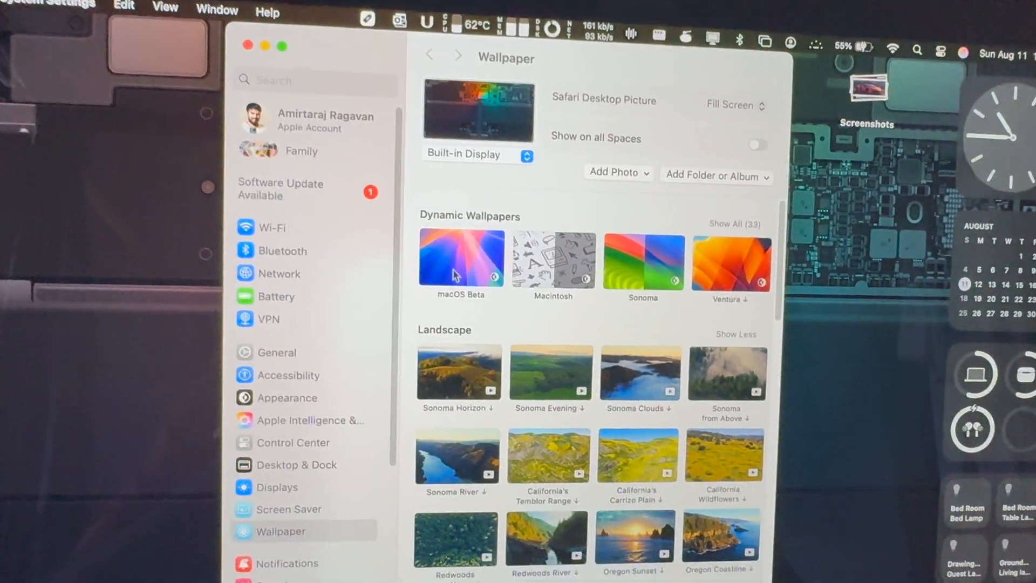
Apply the Macintosh dynamic wallpaper and view its Color choices
click(553, 258)
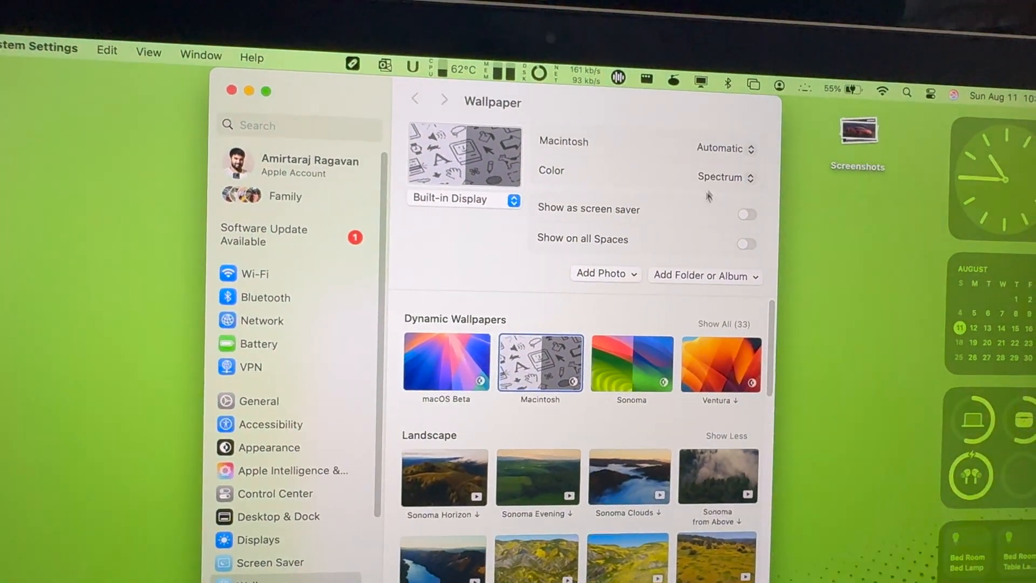
click(725, 177)
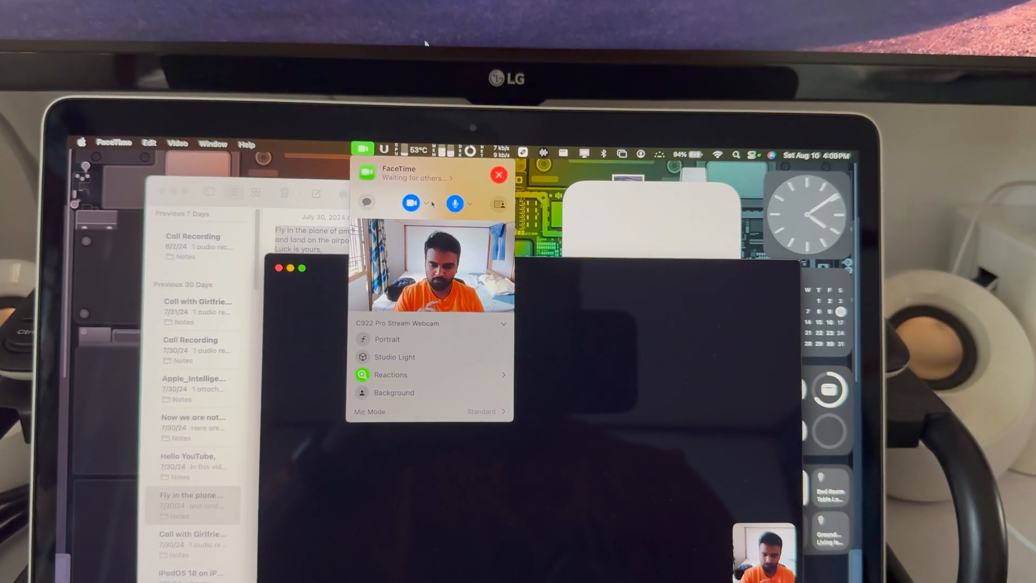
Open FaceTime's webcam effects menu with Portrait, Studio Light and Background options
click(396, 376)
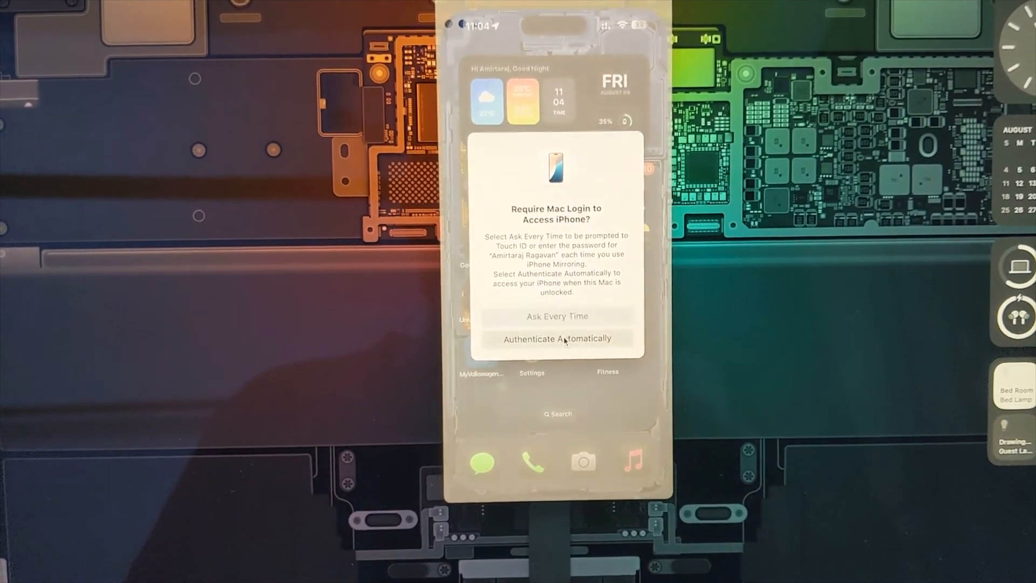
Approve automatic authentication for iPhone Mirroring by confirming with the Mac password
click(557, 338)
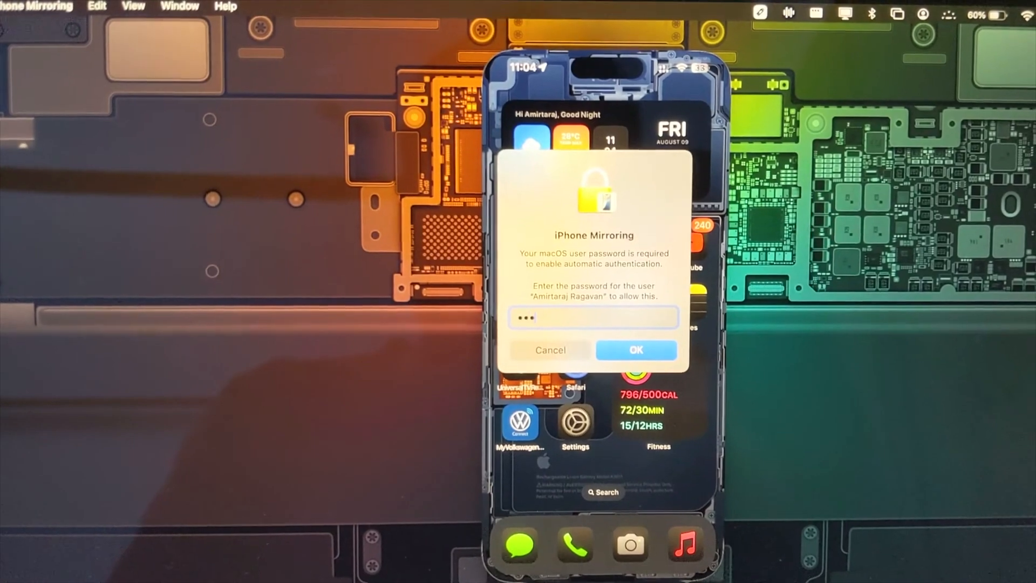
click(636, 350)
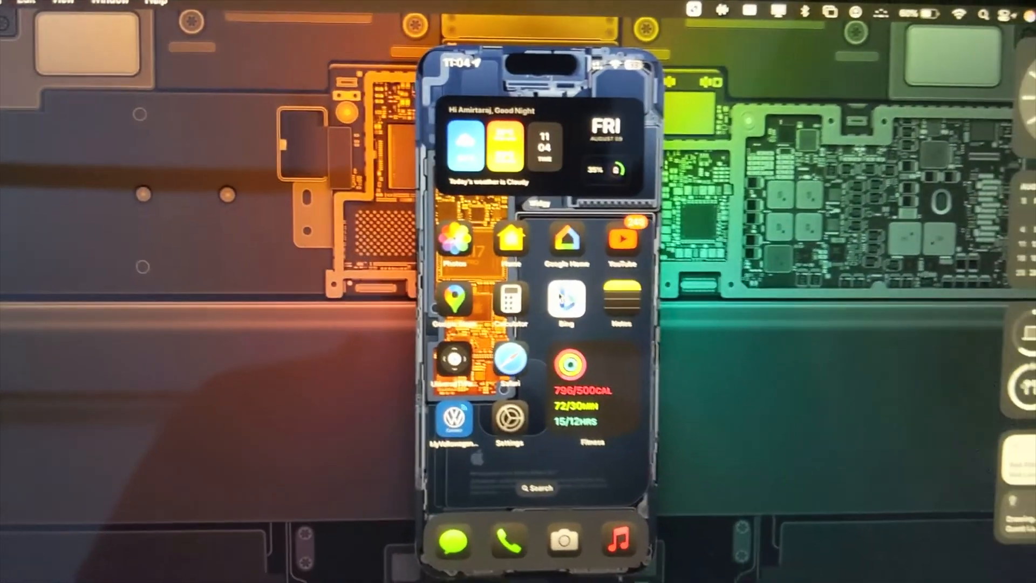